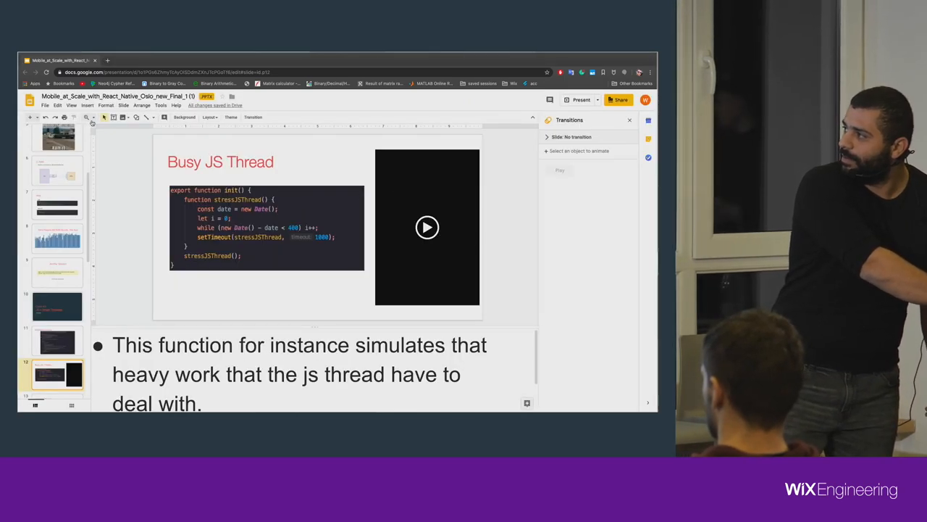
# Present the deck full screen and play the Busy JS Thread slide's embedded phone demo video.
pyautogui.click(578, 99)
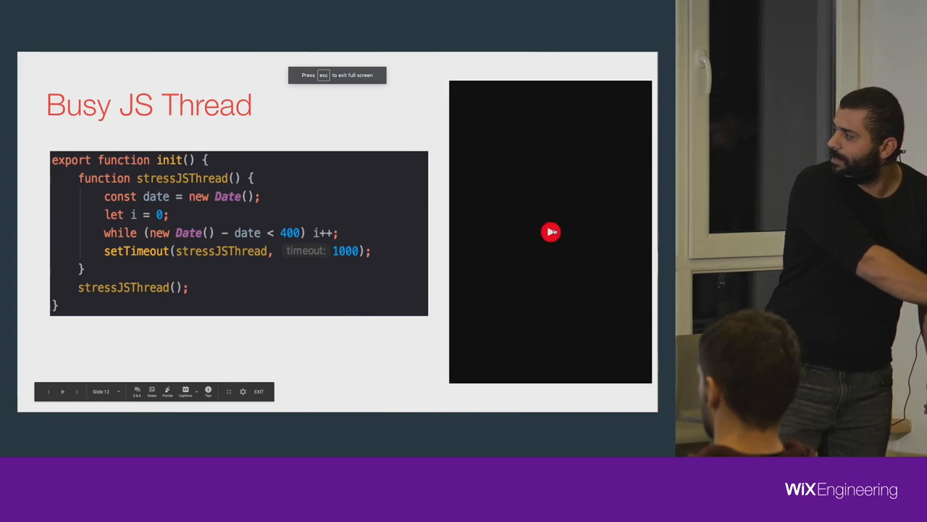
pyautogui.click(551, 232)
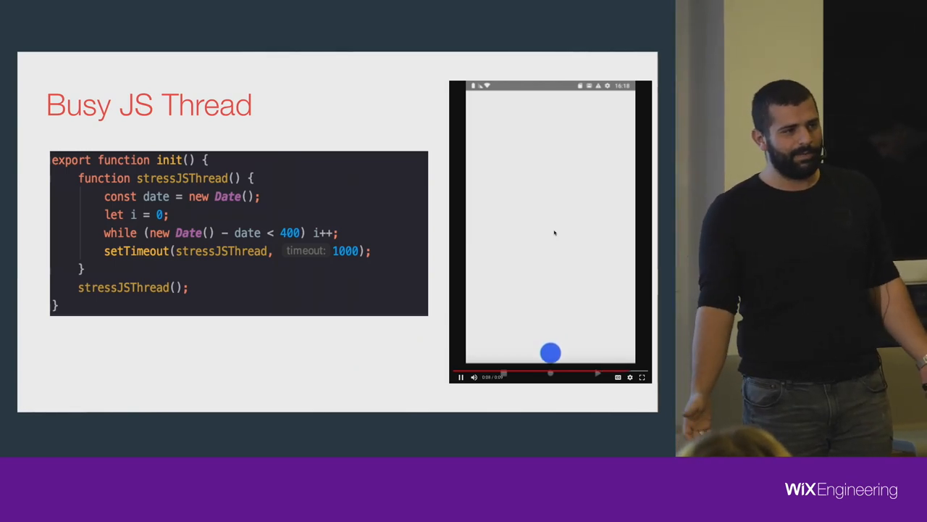
pyautogui.click(550, 232)
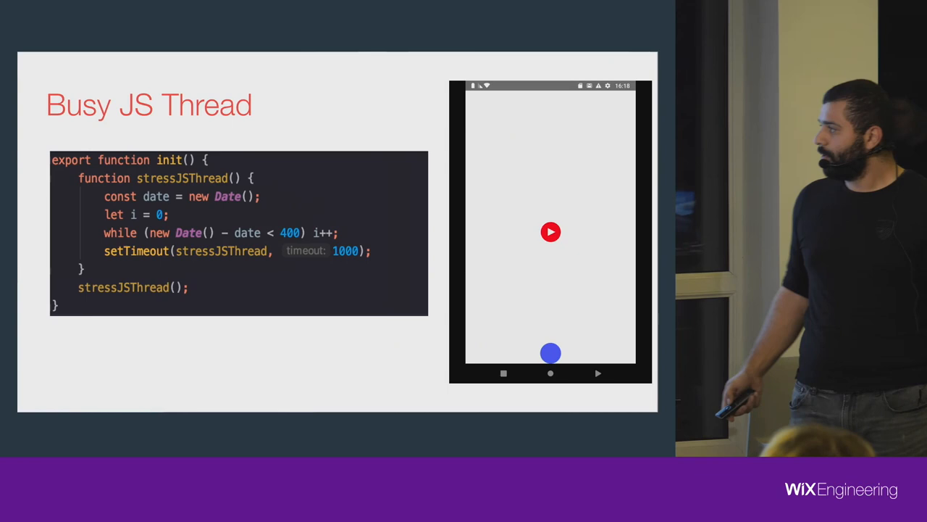
pyautogui.press('Right')
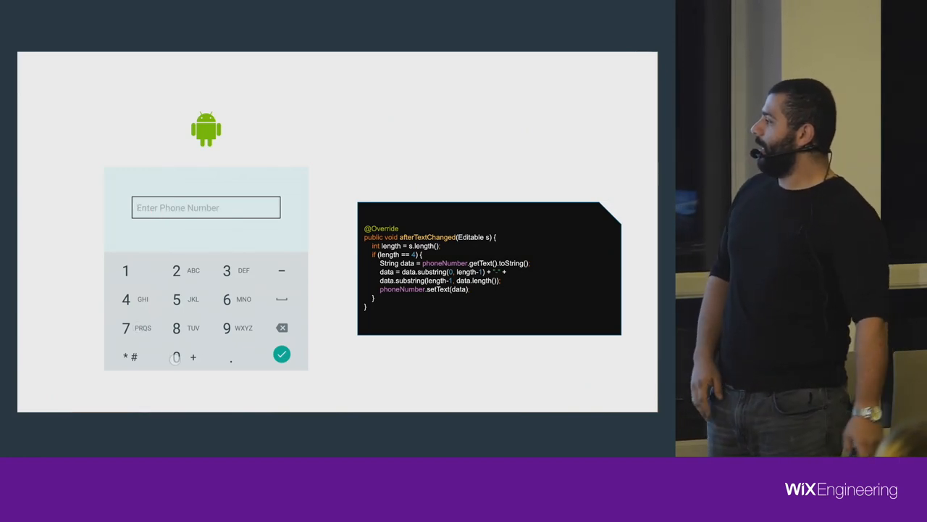
pyautogui.write('05')
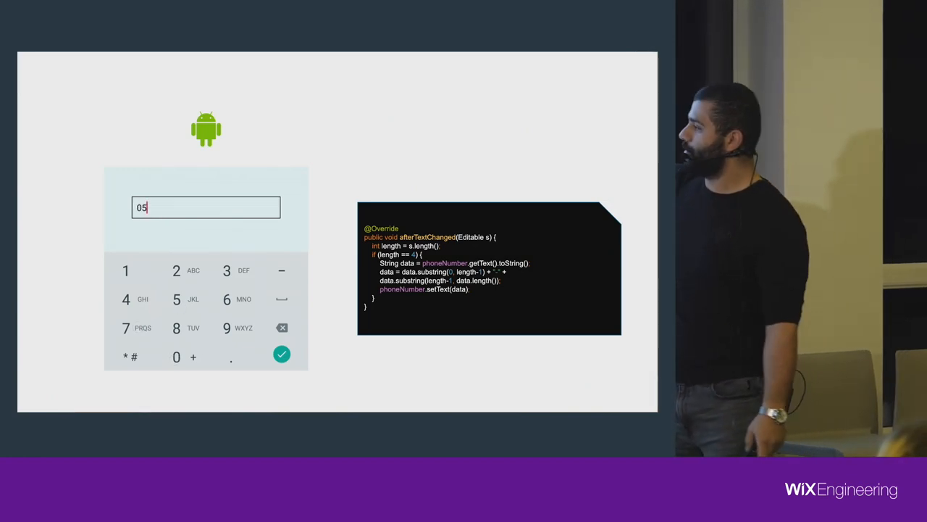
pyautogui.click(125, 299)
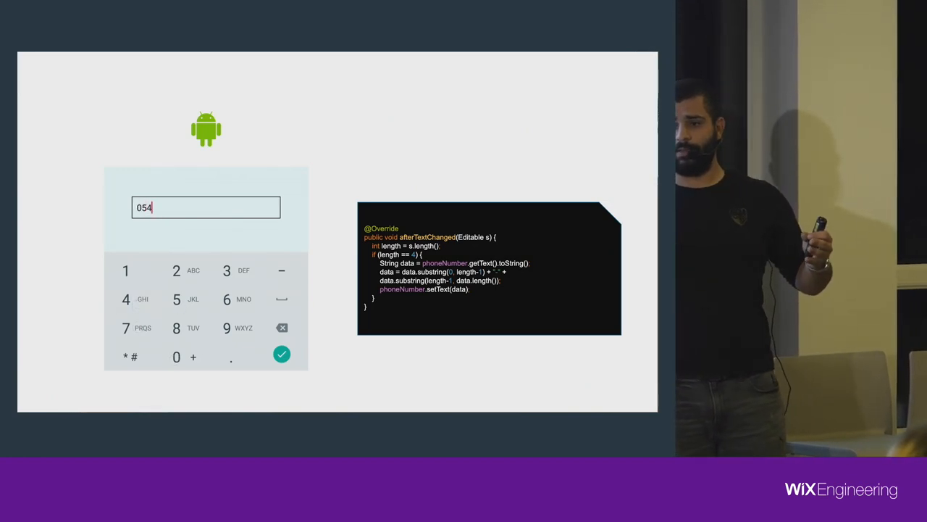
pyautogui.click(226, 299)
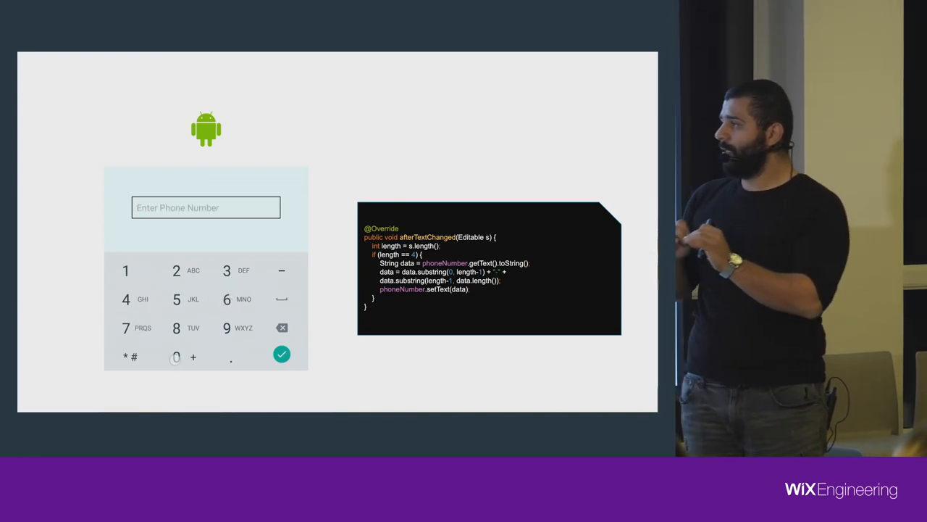
pyautogui.write('05')
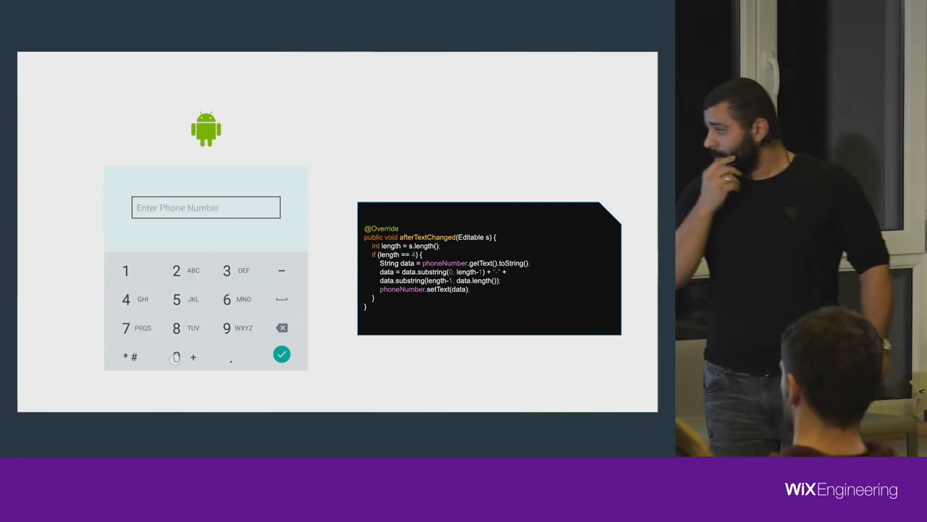
pyautogui.click(177, 298)
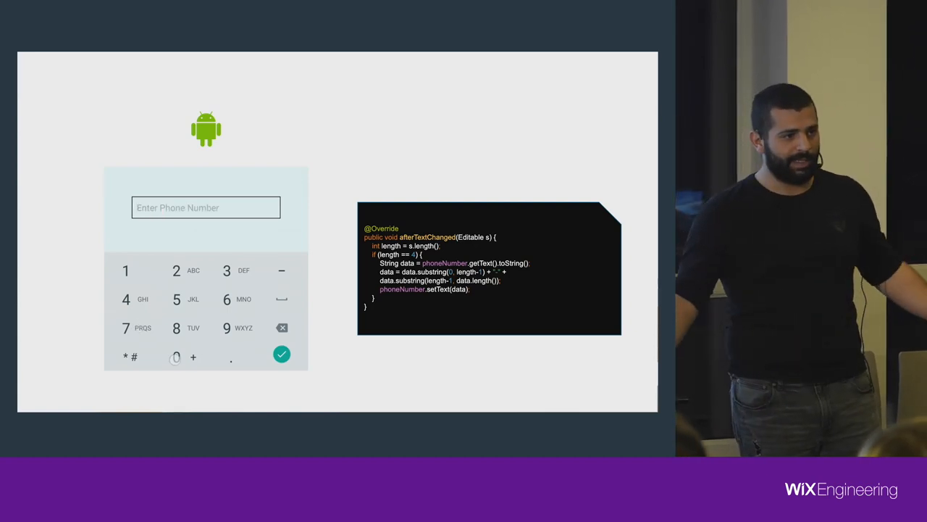
pyautogui.write('05')
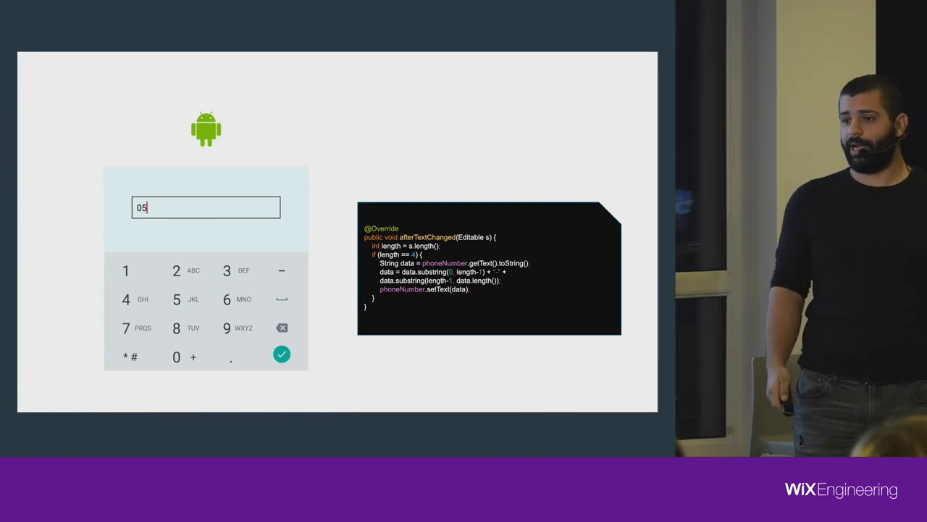